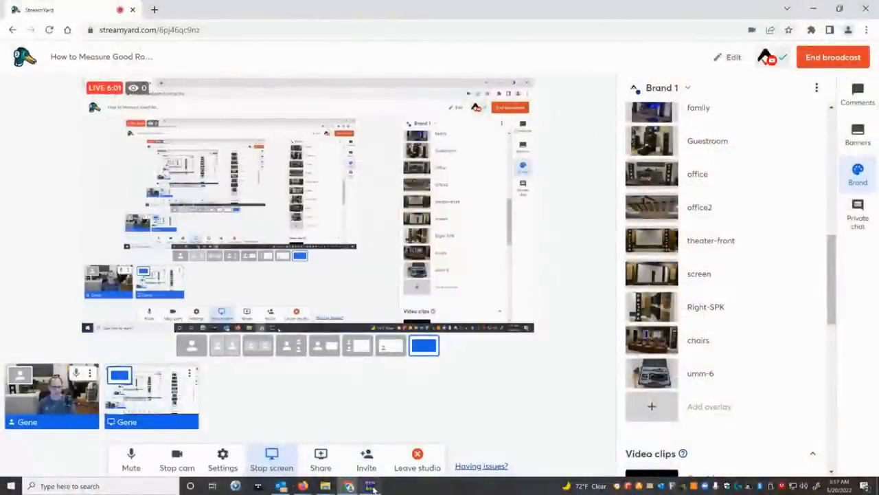
- Bring the REW window with the six room measurements onto the StreamYard shared screen
left_click(371, 485)
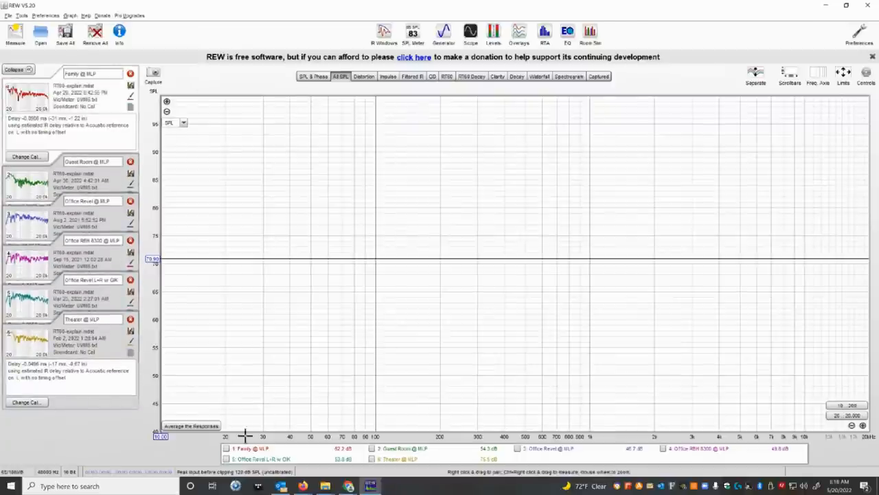
- Tick 1: Family @ MLP in the All SPL legend to plot its response
left_click(227, 448)
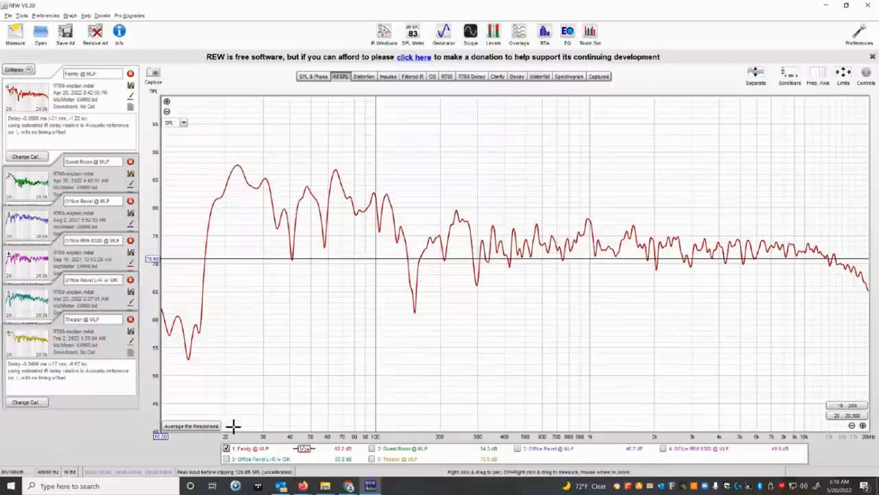
mouse_move(350, 310)
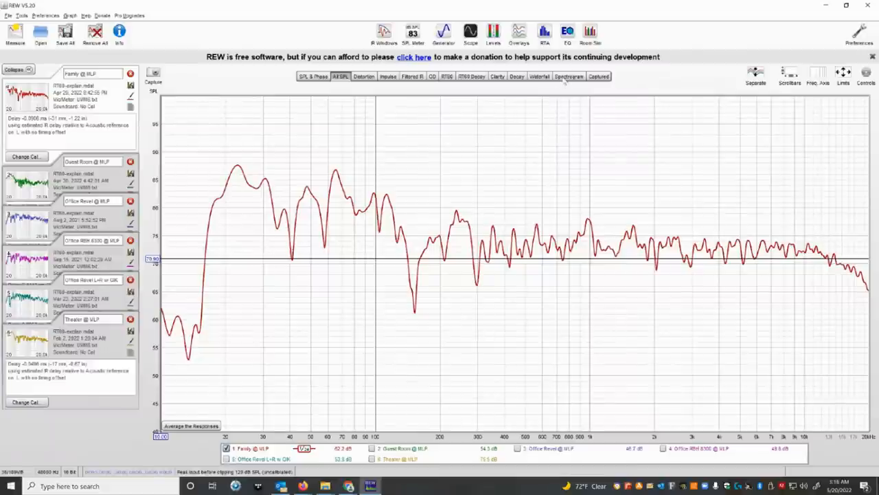
- Switch to the Spectrogram view for the Family @ MLP measurement
left_click(568, 76)
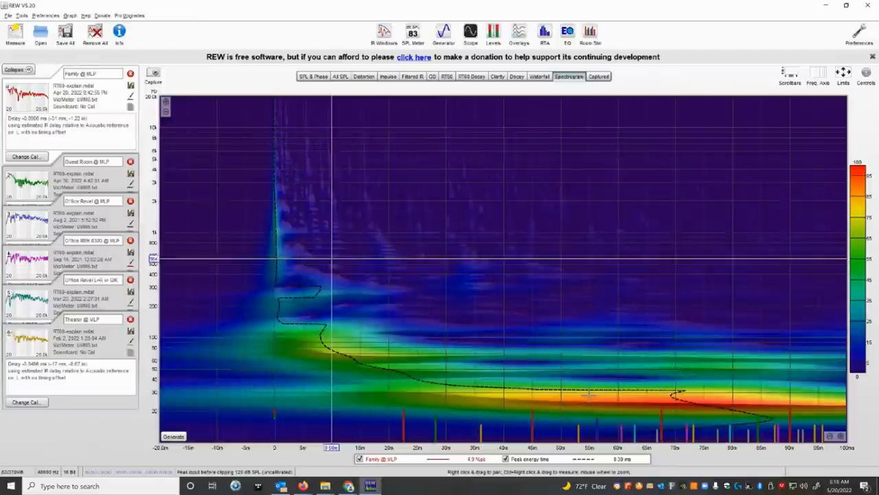
mouse_move(532, 291)
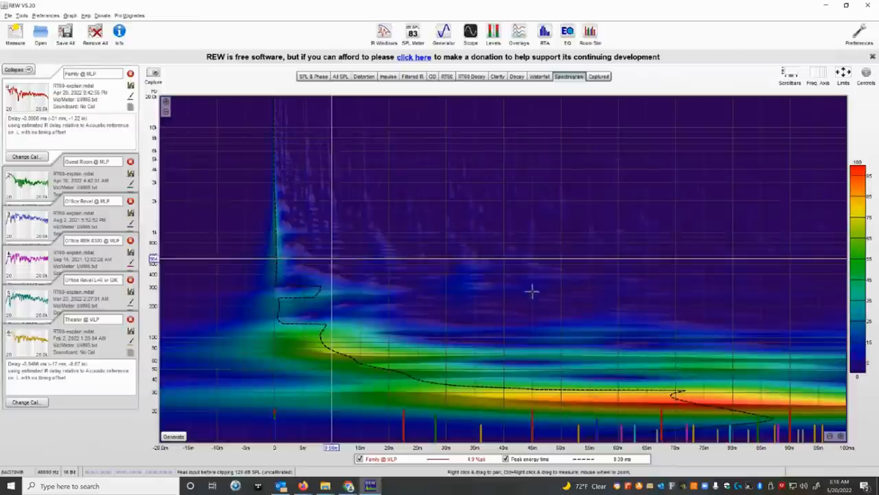
mouse_move(481, 105)
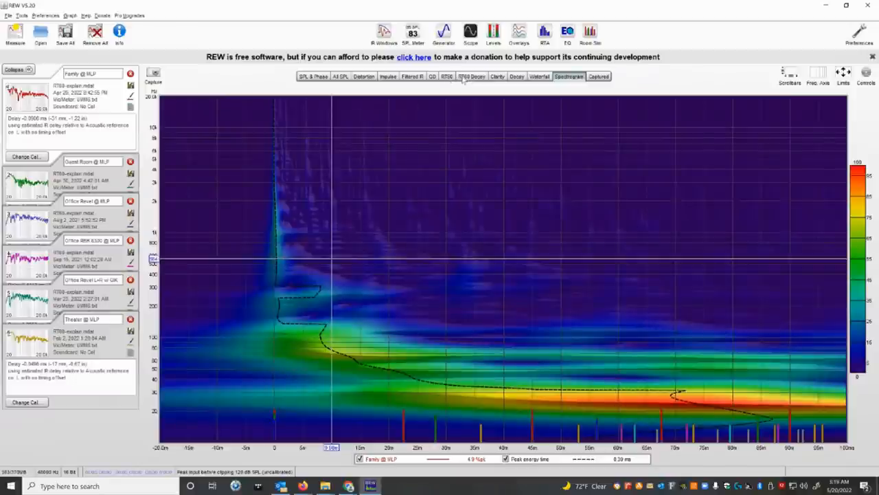
- Generate the RT60 decay curve and waterfall for Family @ MLP
left_click(471, 76)
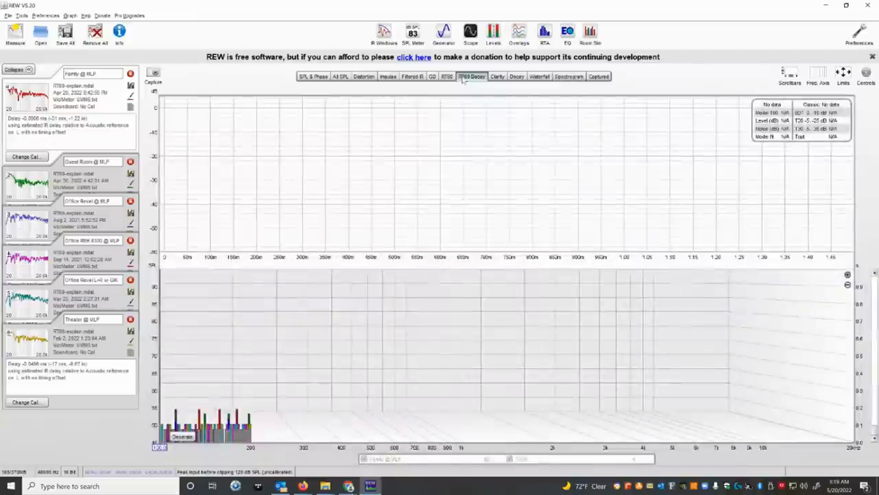
mouse_move(467, 141)
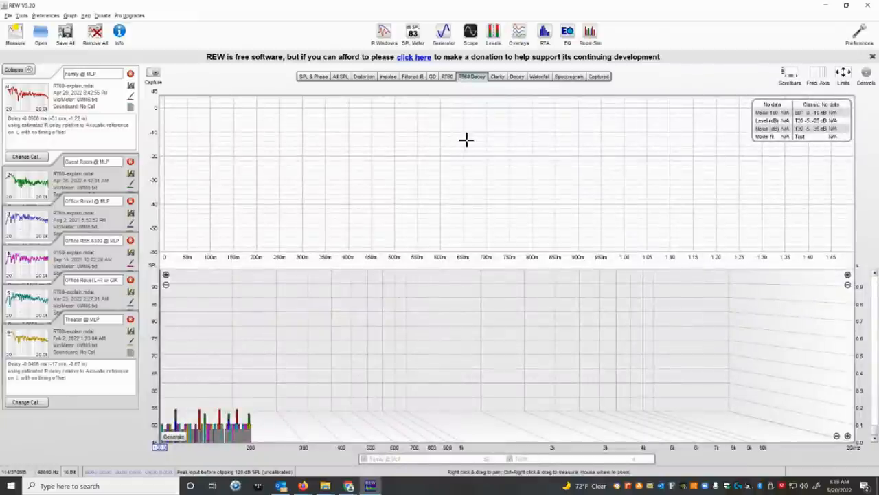
mouse_move(240, 405)
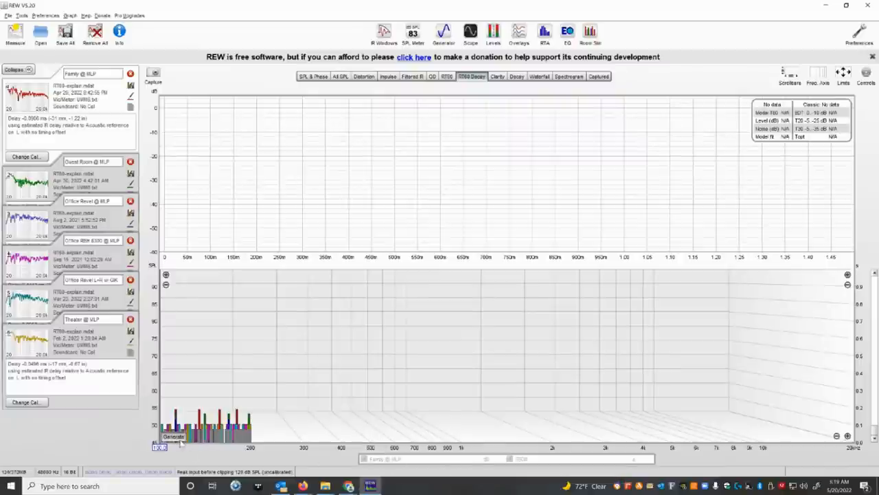
left_click(173, 436)
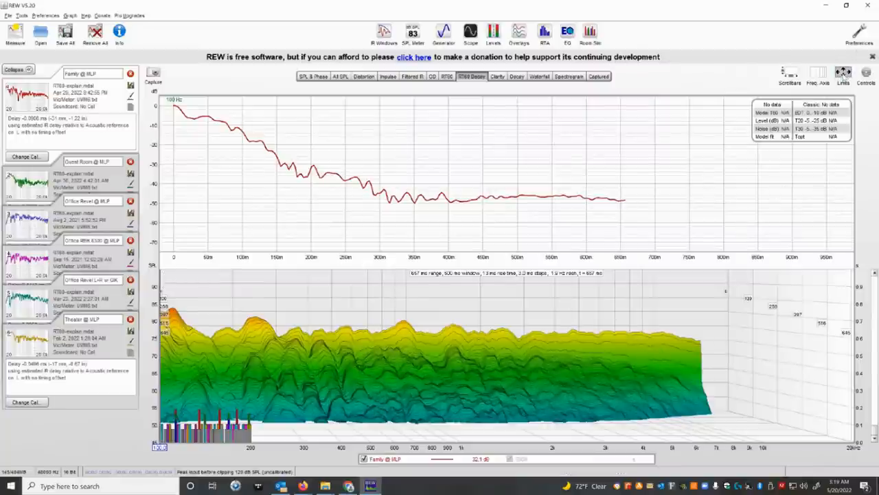
- Open the decay graph's axis limits, currently 100 Hz–20 kHz and 40–100 dB
left_click(843, 73)
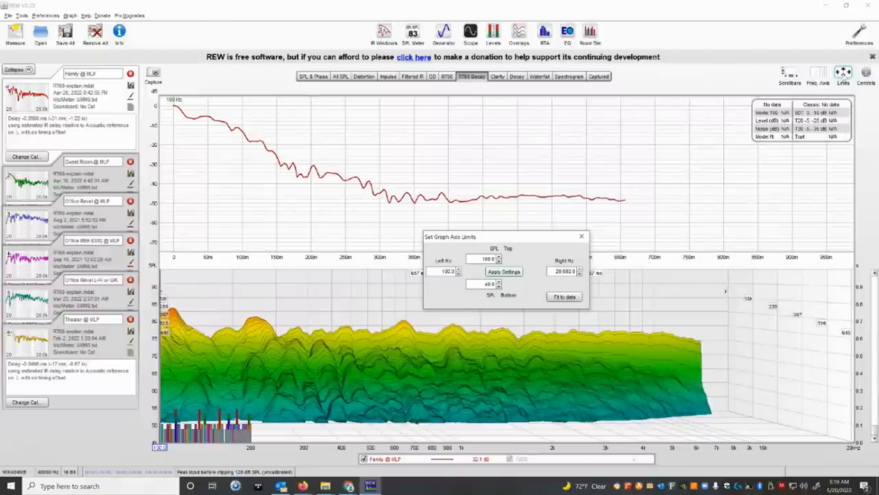
mouse_move(790, 215)
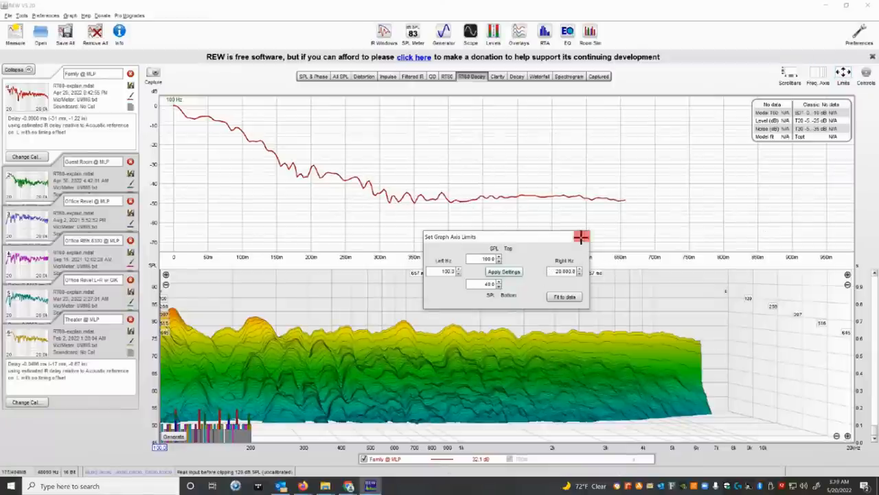
- Close the Set Graph Axis Limits dialog, leaving the limits unchanged
left_click(581, 237)
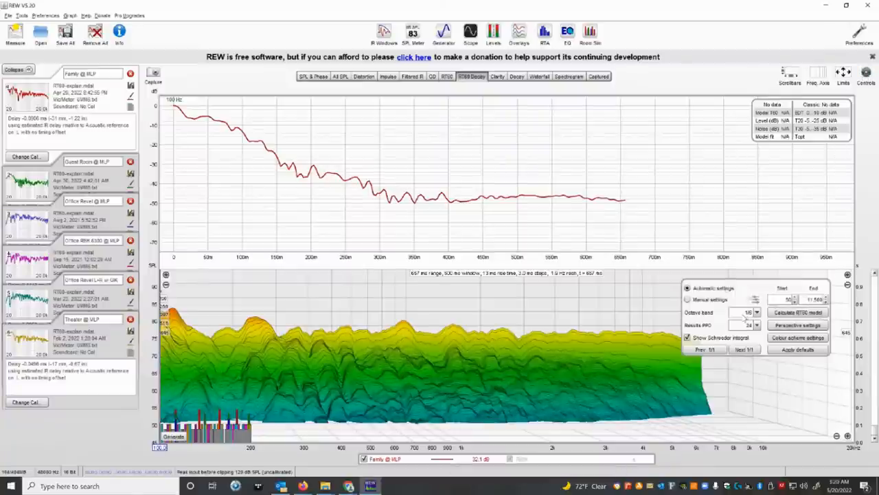
mouse_move(749, 324)
type("100")
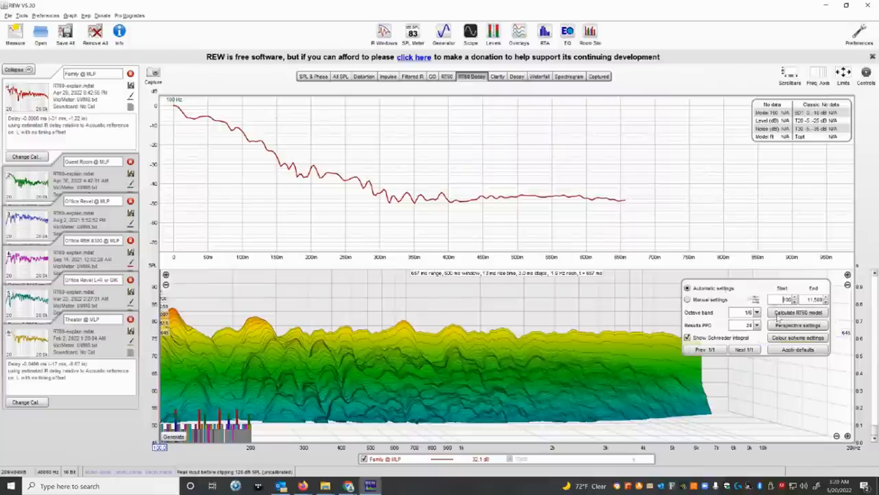
- Calculate the RT60 model to overlay the fitted decay line and T60 curve
left_click(797, 312)
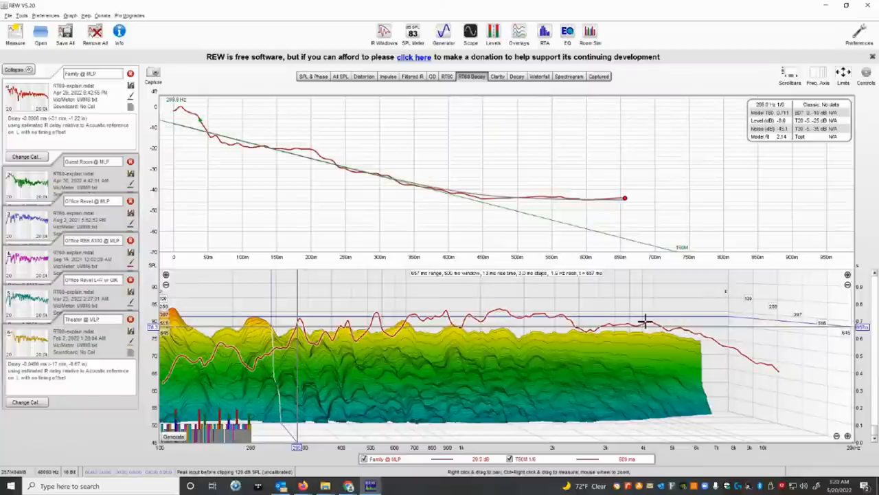
mouse_move(383, 324)
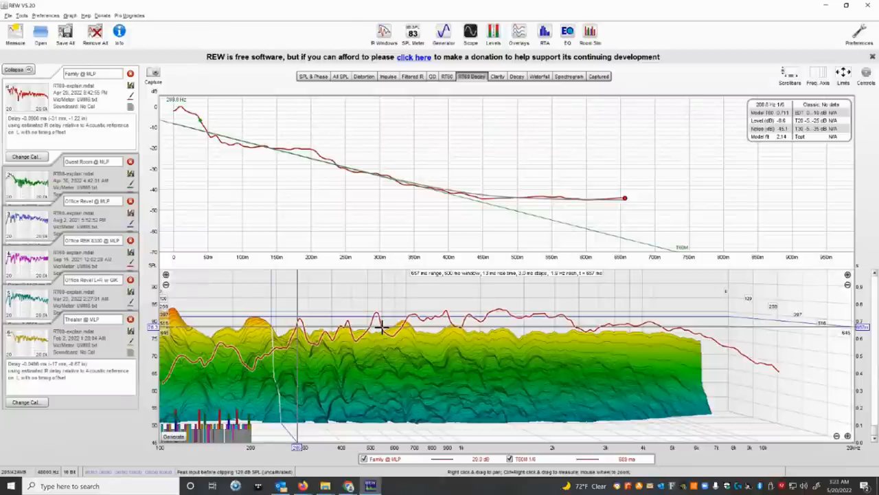
mouse_move(515, 343)
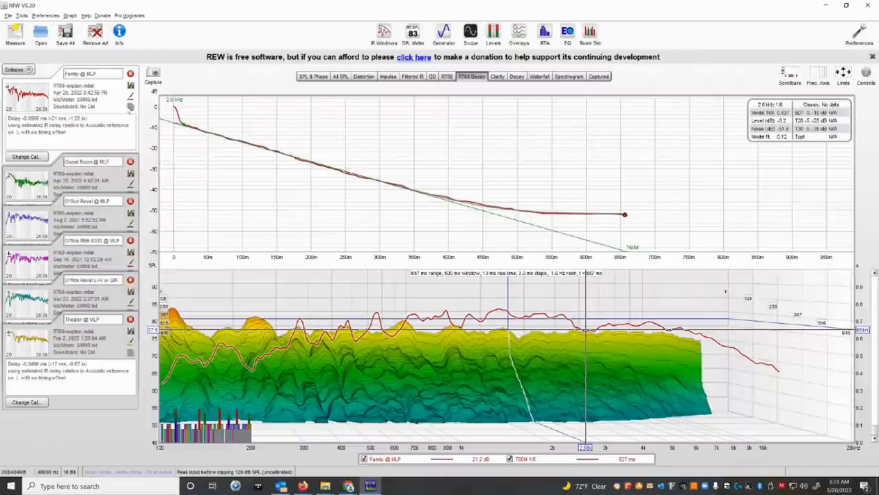
- On All SPL, plot Family @ MLP together with Guest Room @ MLP
left_click(341, 76)
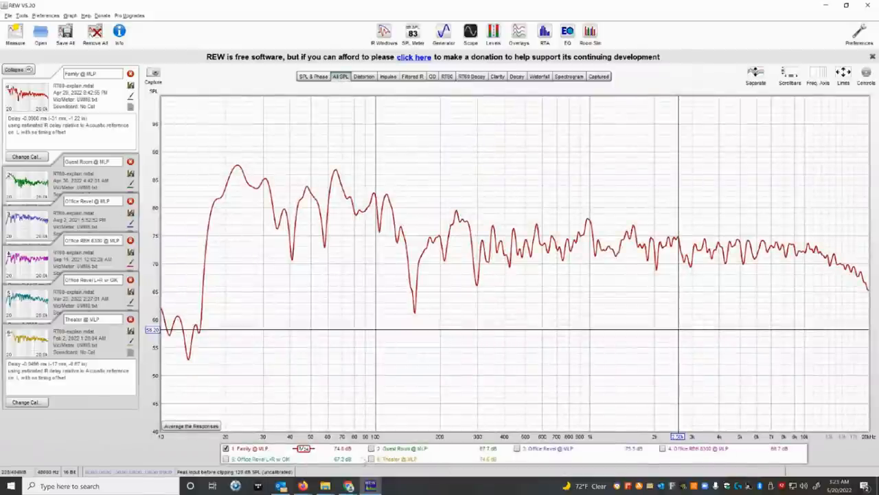
left_click(371, 448)
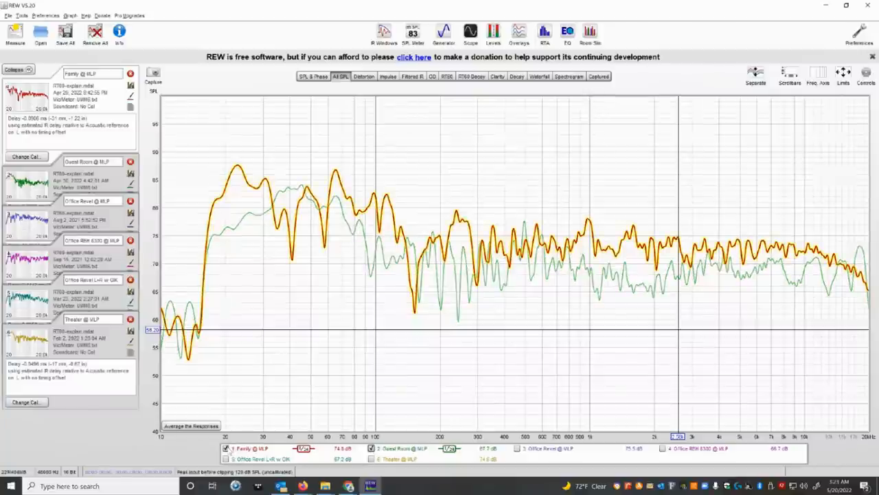
left_click(226, 447)
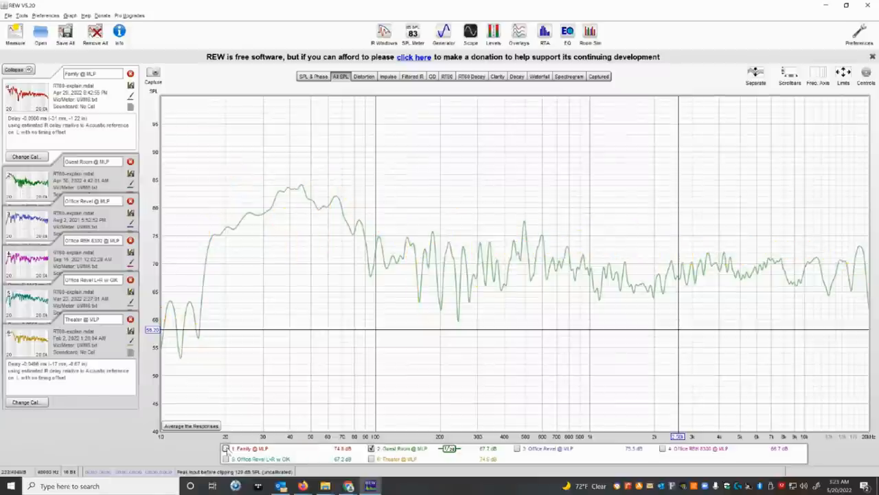
mouse_move(294, 426)
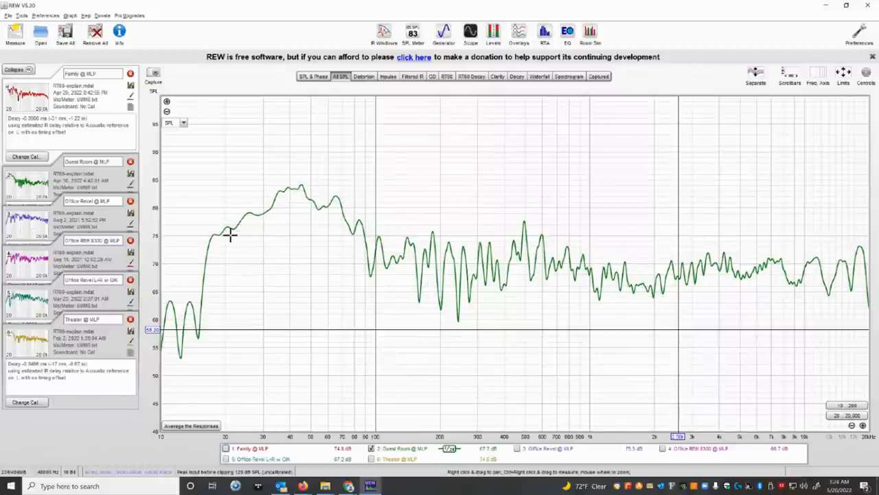
mouse_move(303, 201)
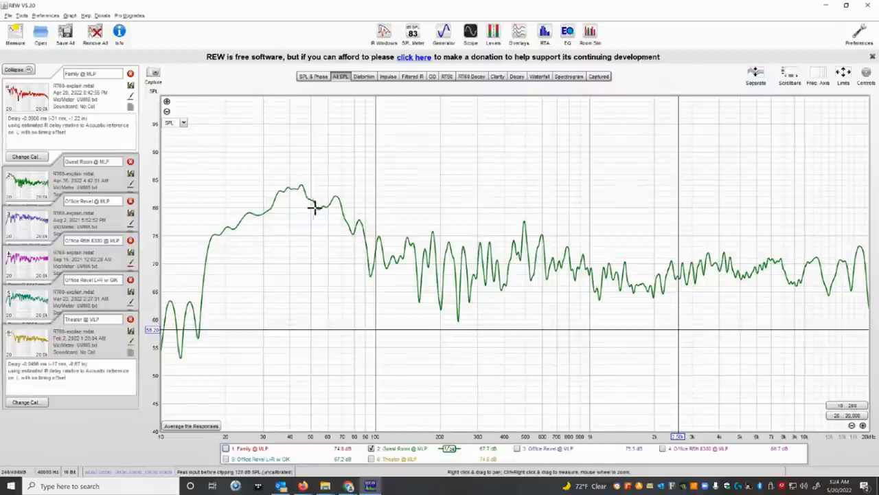
mouse_move(734, 279)
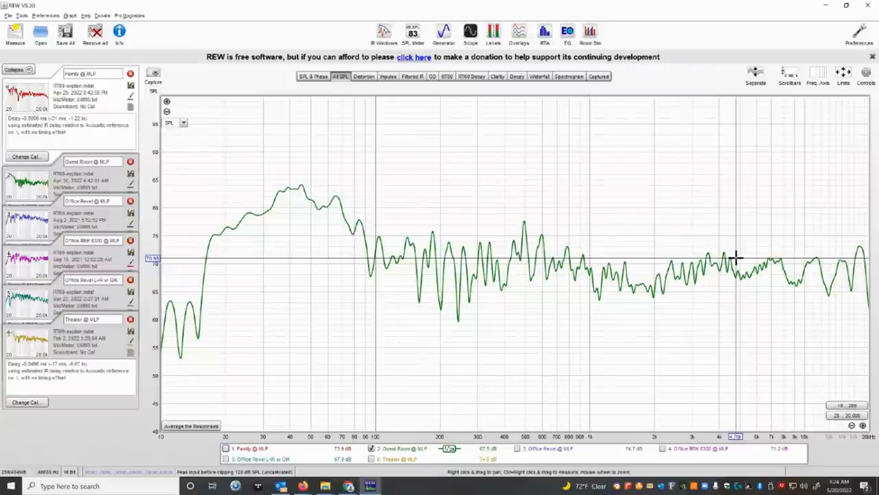
mouse_move(726, 205)
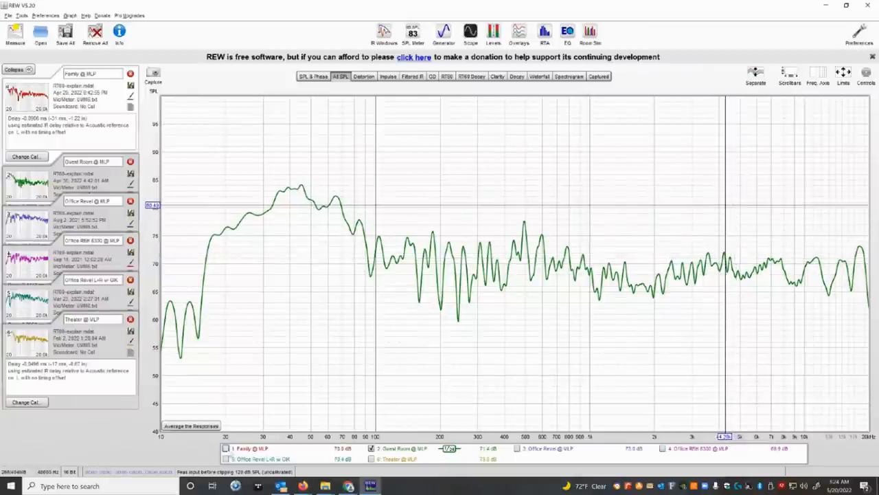
left_click(226, 448)
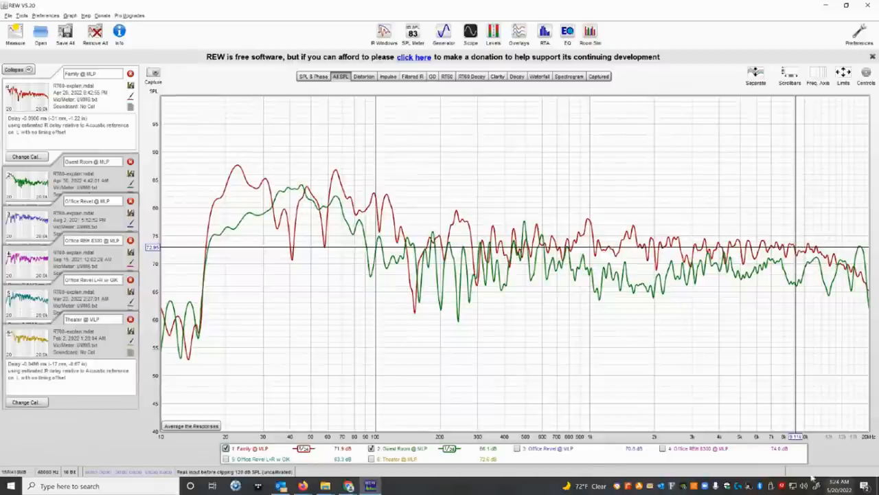
- Hide Guest Room to view Family alone, then plot only Guest Room @ MLP
left_click(371, 448)
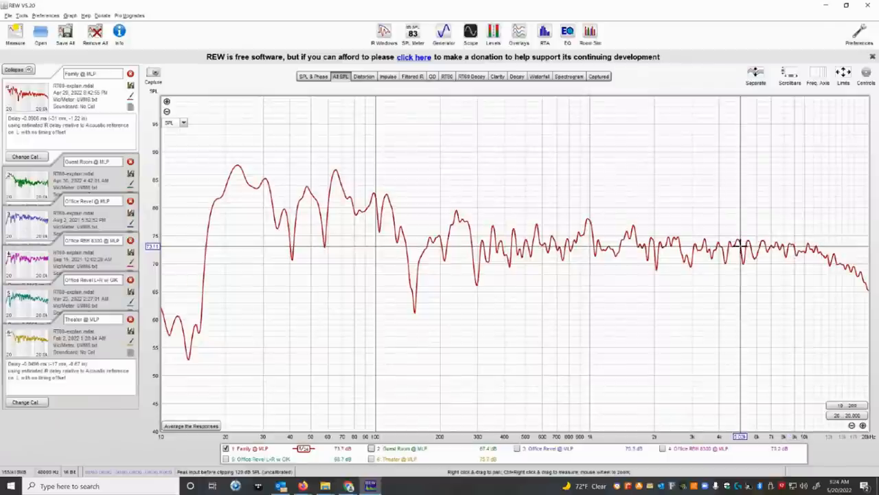
mouse_move(726, 184)
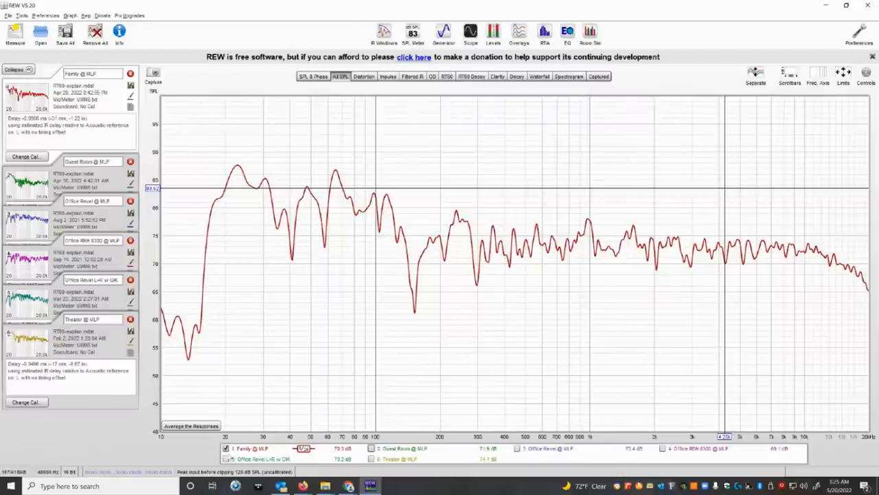
left_click(226, 448)
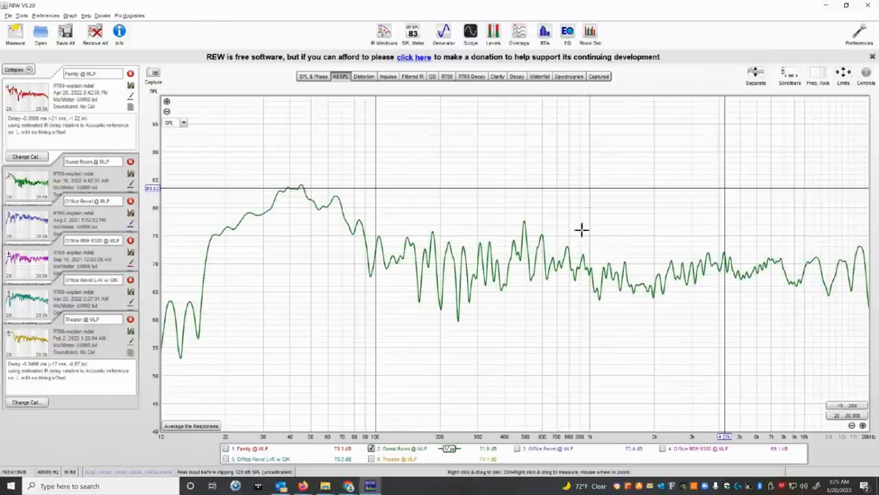
mouse_move(515, 143)
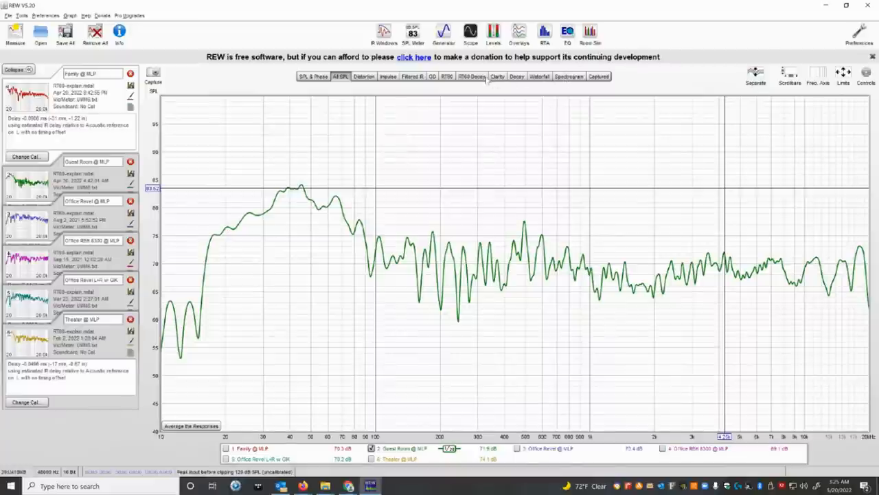
- Generate the RT60 decay, calculate the RT60 model, and switch the view to Guest Room @ MLP
left_click(470, 77)
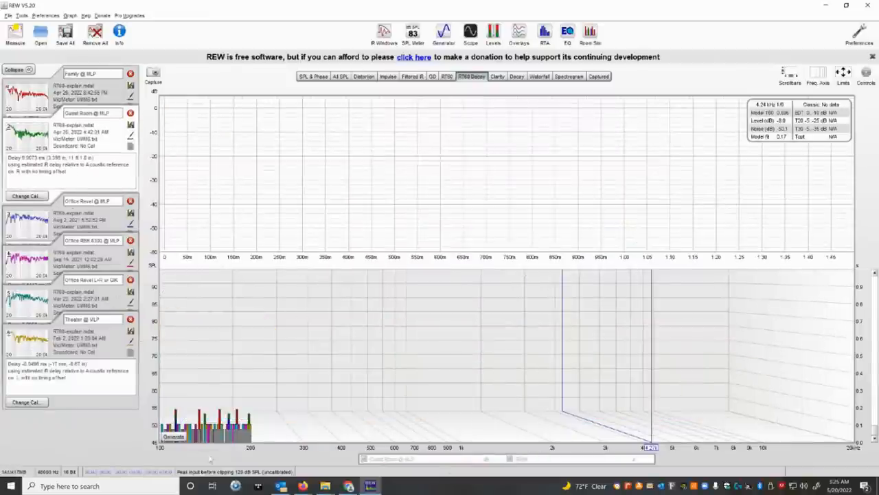
left_click(173, 436)
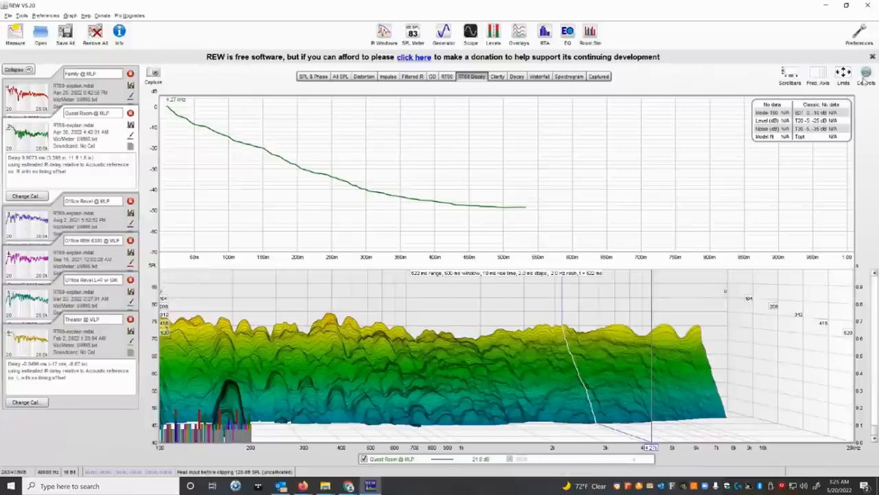
left_click(865, 72)
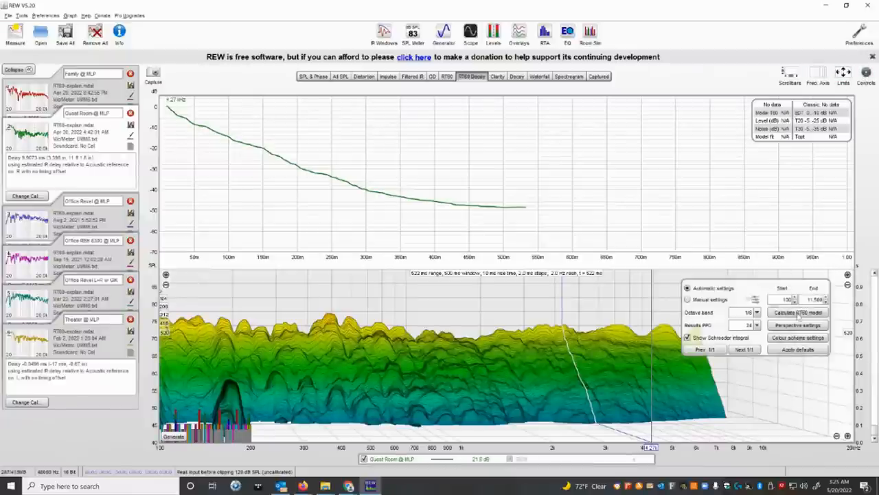
left_click(797, 312)
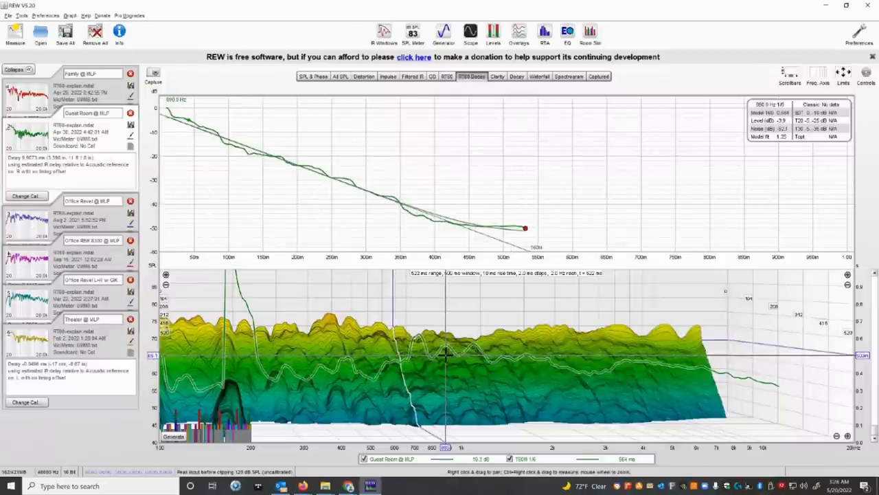
mouse_move(435, 354)
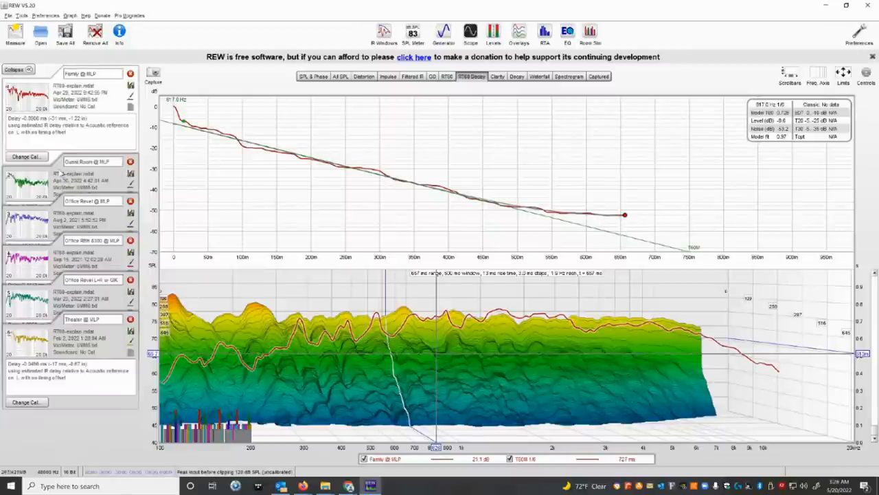
left_click(83, 113)
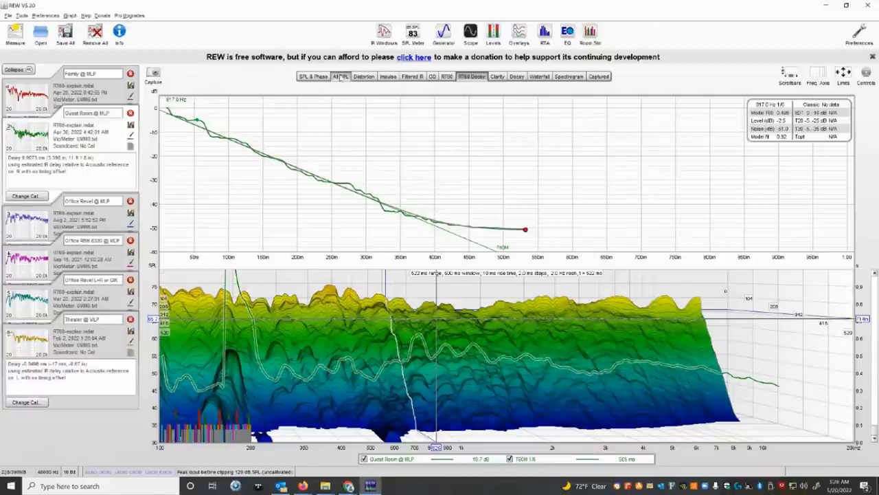
- On All SPL, hide Guest Room and plot the Office Revel and Office RBH 8300 responses
left_click(340, 76)
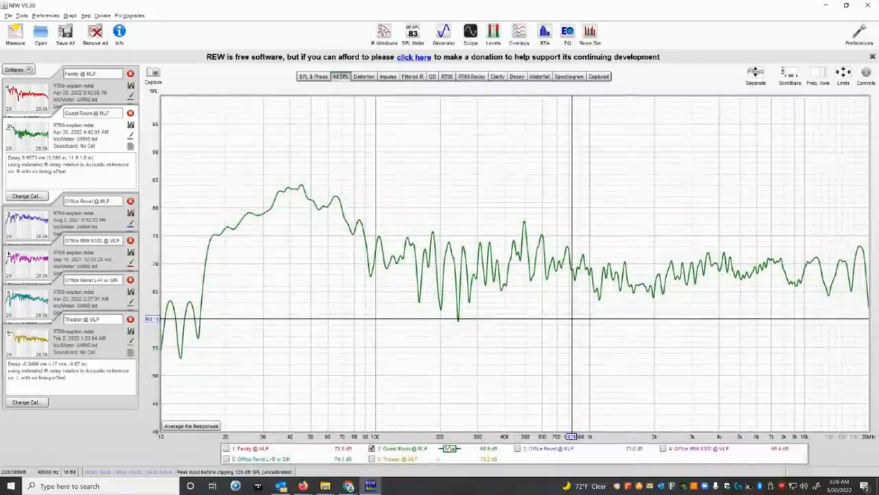
left_click(373, 448)
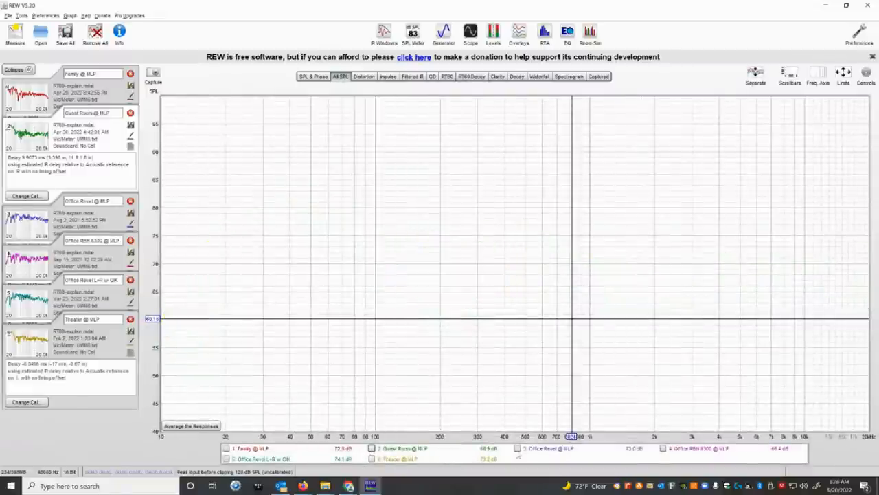
left_click(517, 448)
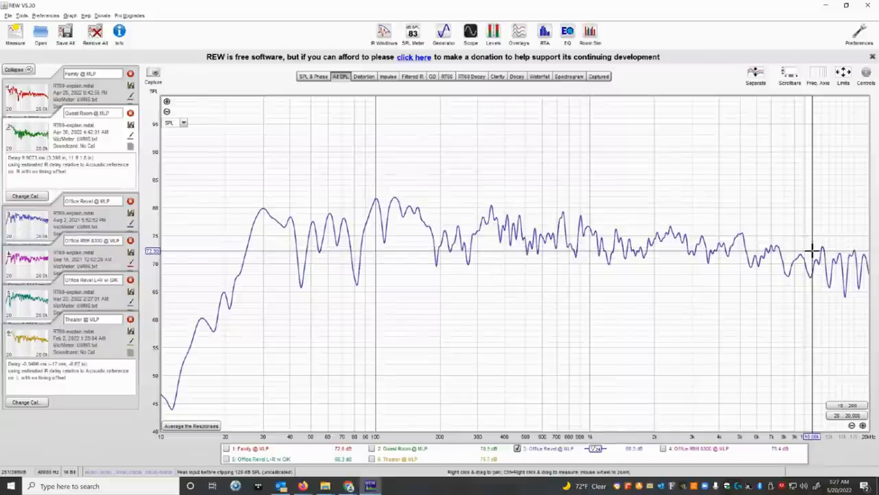
mouse_move(759, 218)
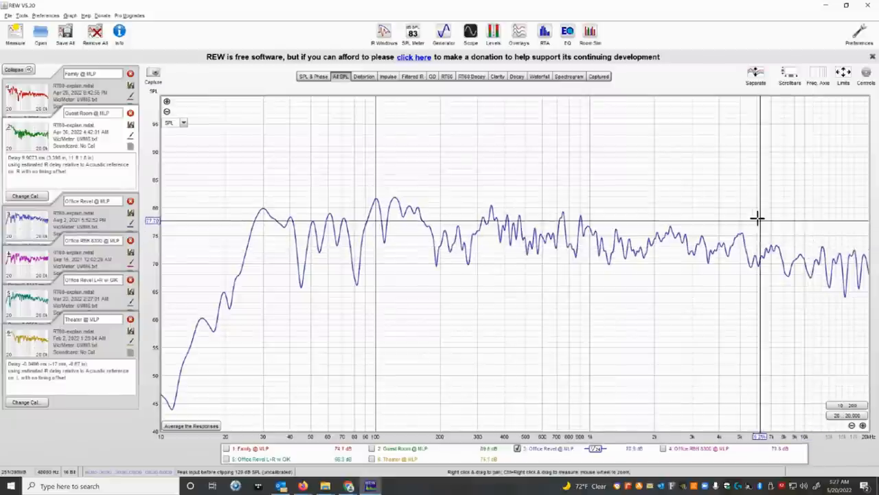
mouse_move(750, 208)
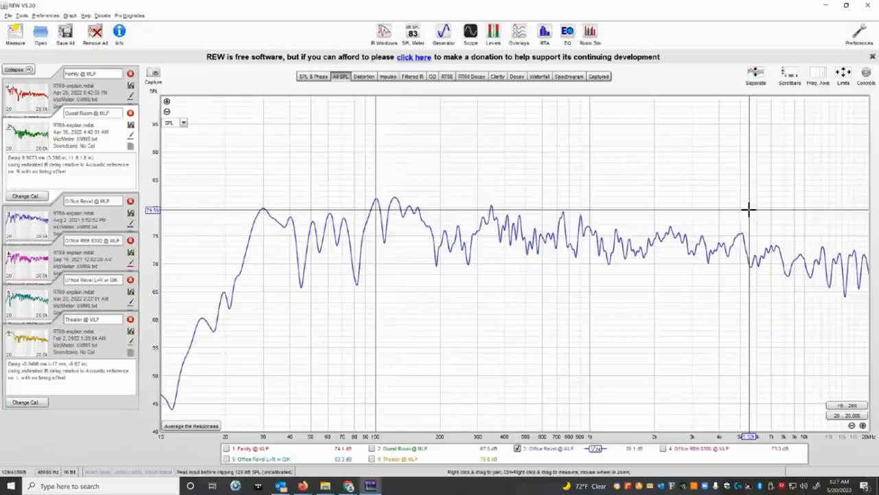
mouse_move(662, 450)
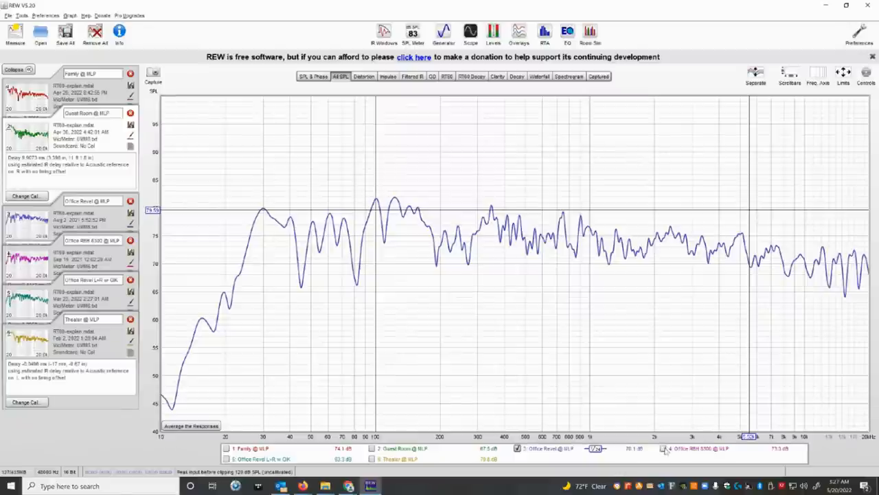
left_click(662, 447)
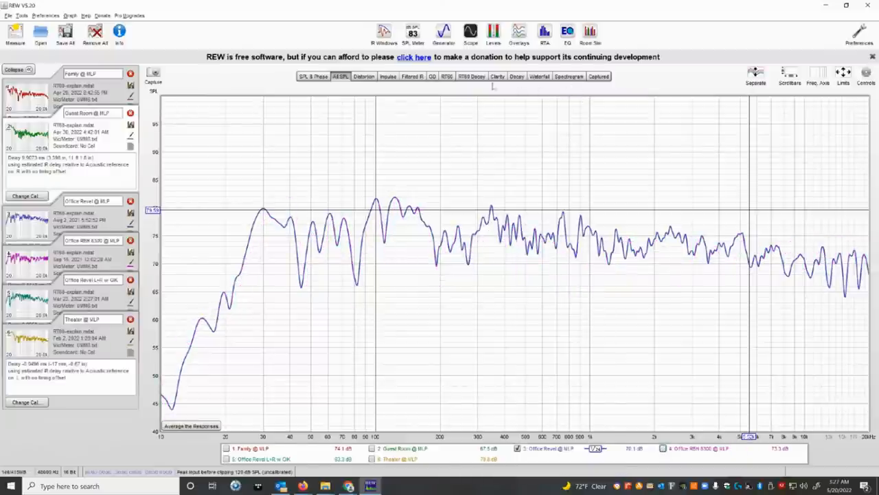
- Open the RT60 Decay view and its Controls panel for Office Revel @ MLP
left_click(471, 77)
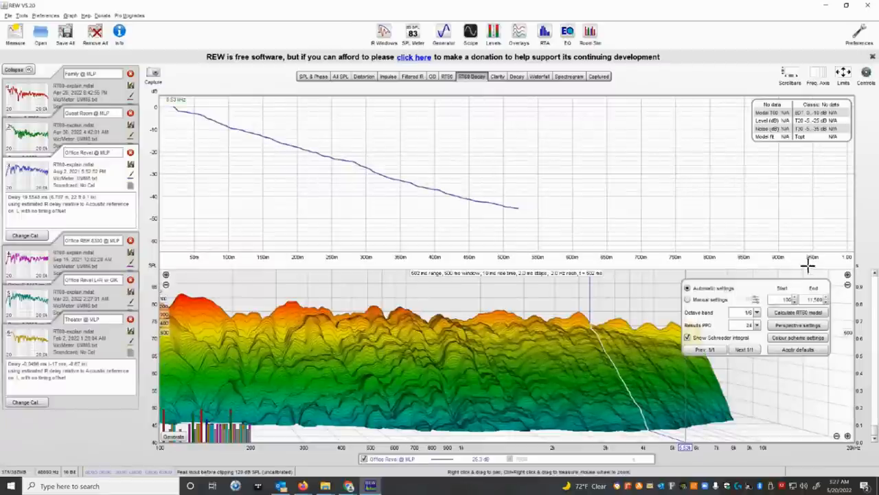
left_click(797, 312)
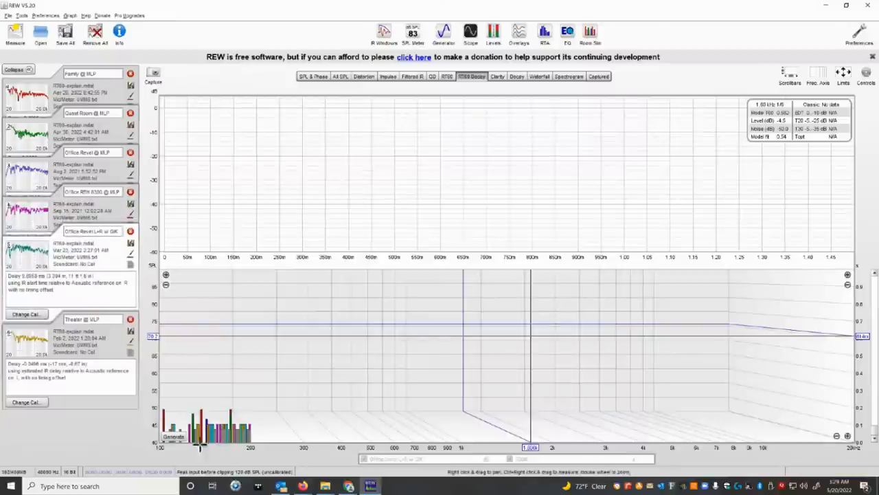
- Generate the Office Revel L+R w/ OIK decay waterfall and calculate its RT60 model fit
left_click(173, 438)
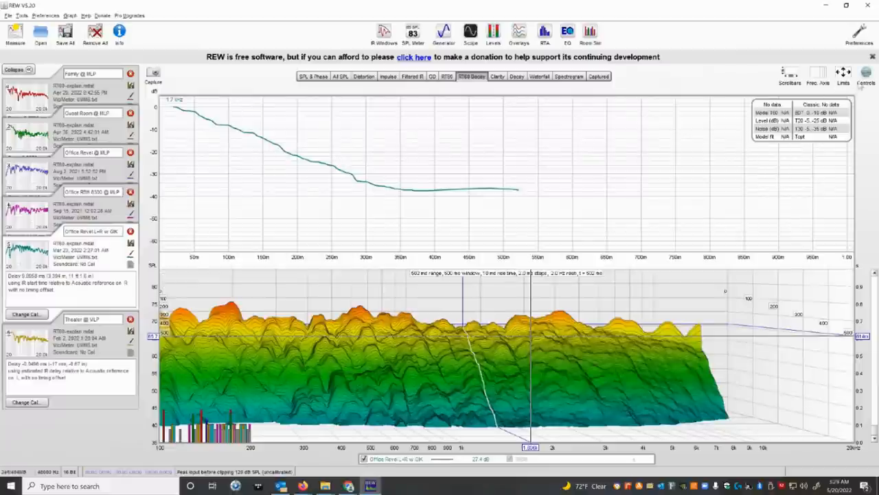
left_click(867, 74)
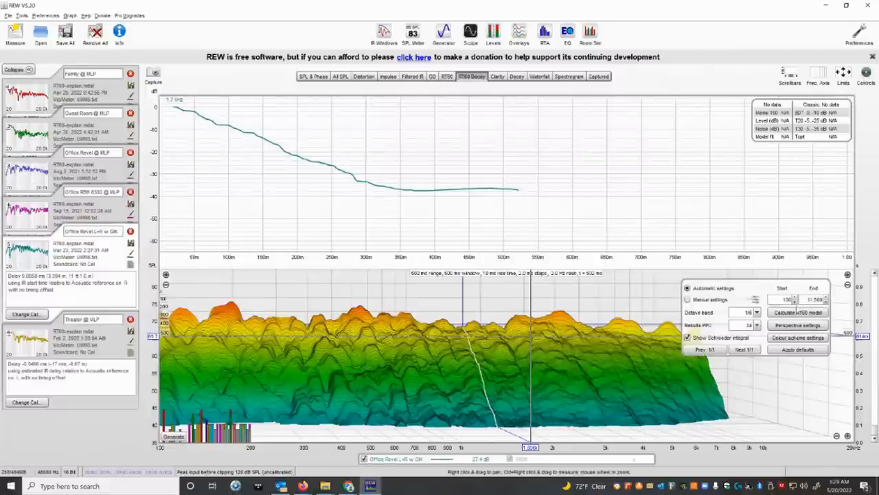
left_click(796, 312)
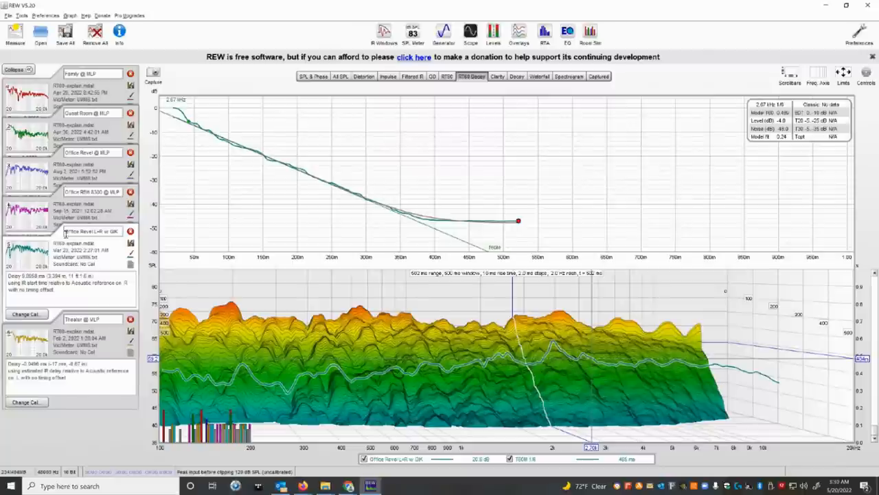
left_click(82, 168)
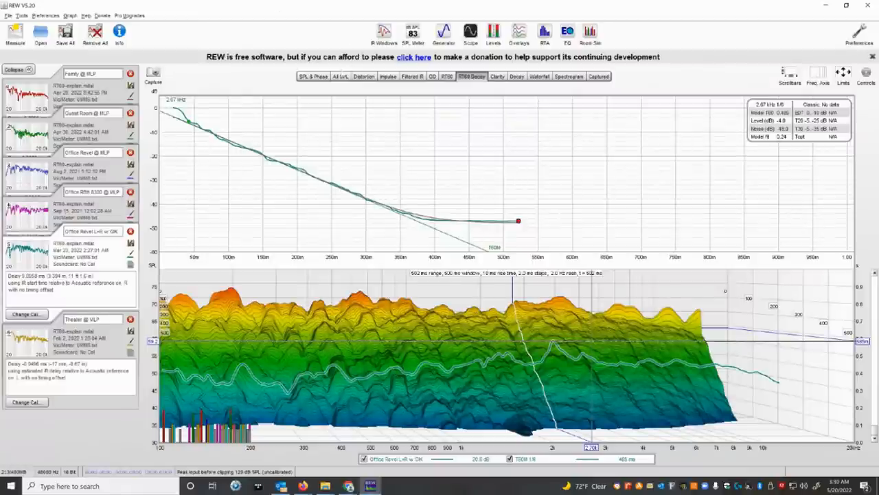
- Plot Theater @ MLP alone on All SPL, then view its spectrogram
left_click(340, 76)
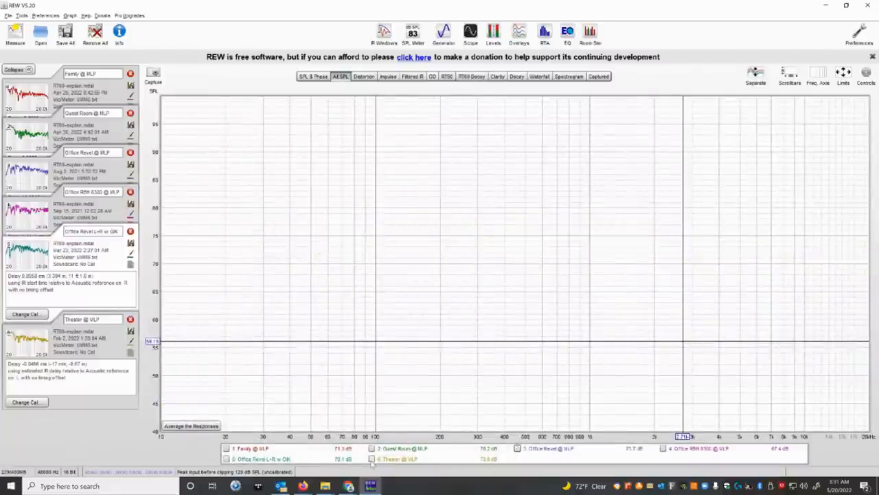
left_click(372, 459)
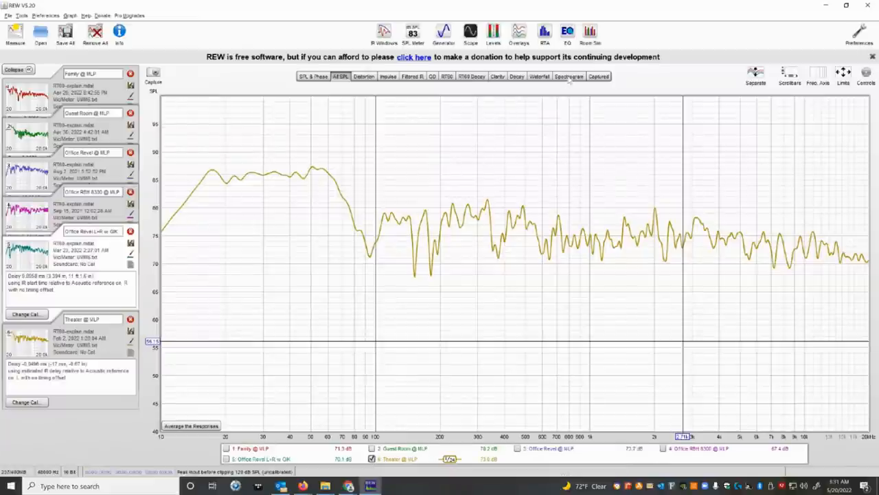
left_click(569, 77)
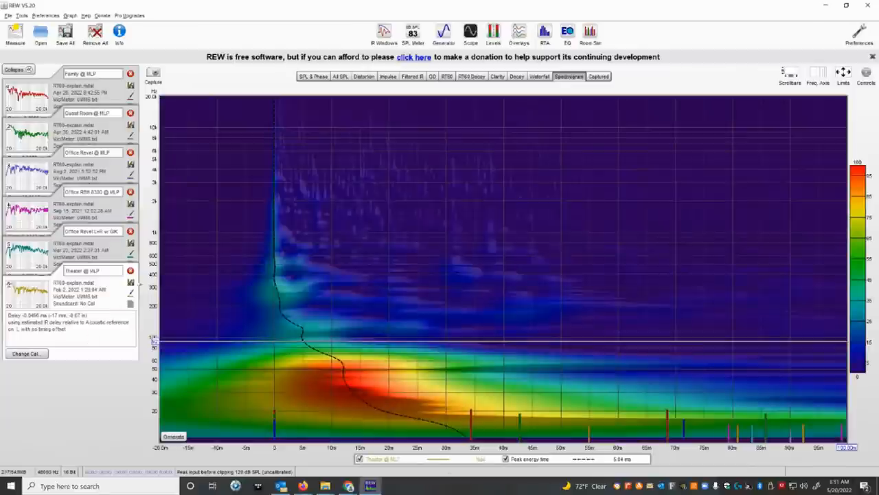
mouse_move(279, 158)
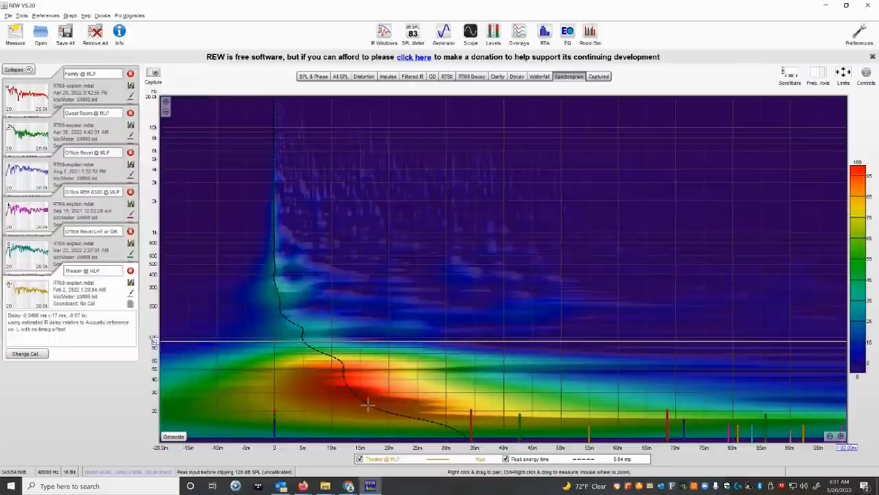
mouse_move(365, 404)
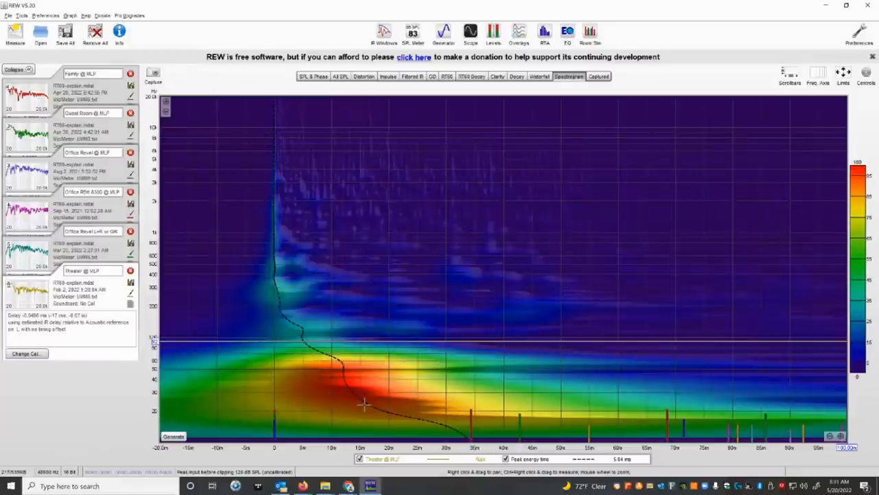
mouse_move(364, 403)
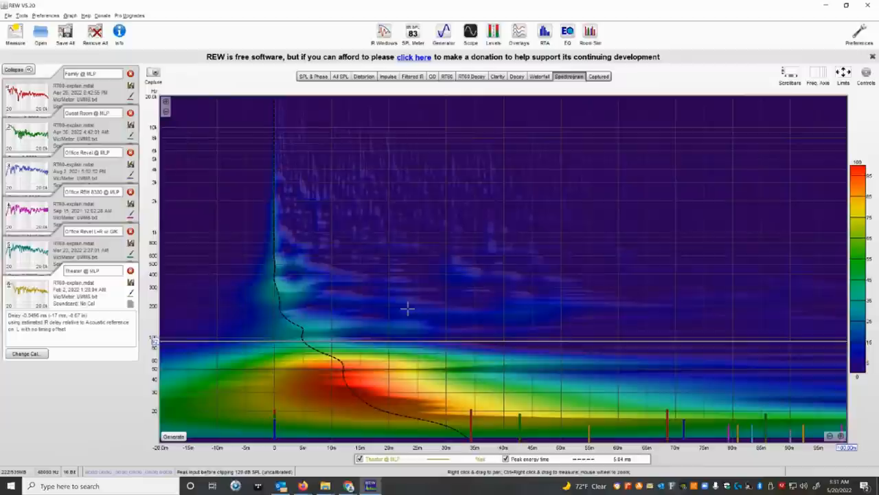
mouse_move(489, 199)
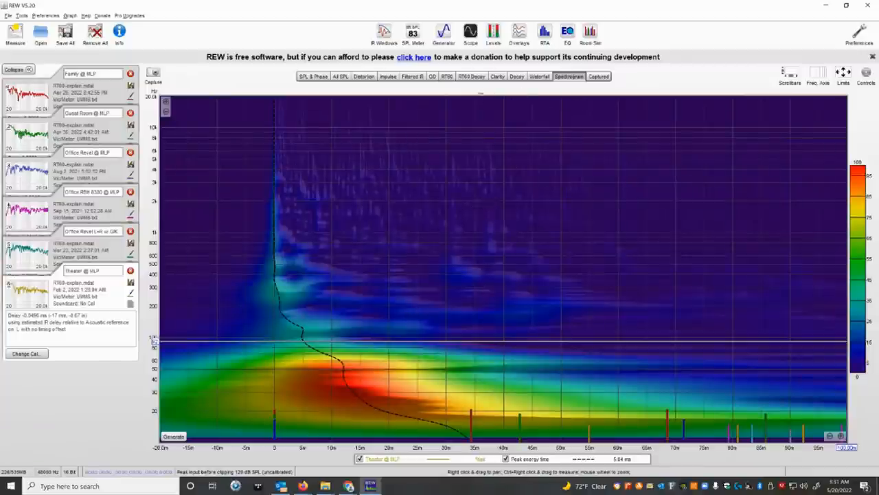
- Switch to RT60 Decay and generate the Theater @ MLP decay waterfall
left_click(471, 76)
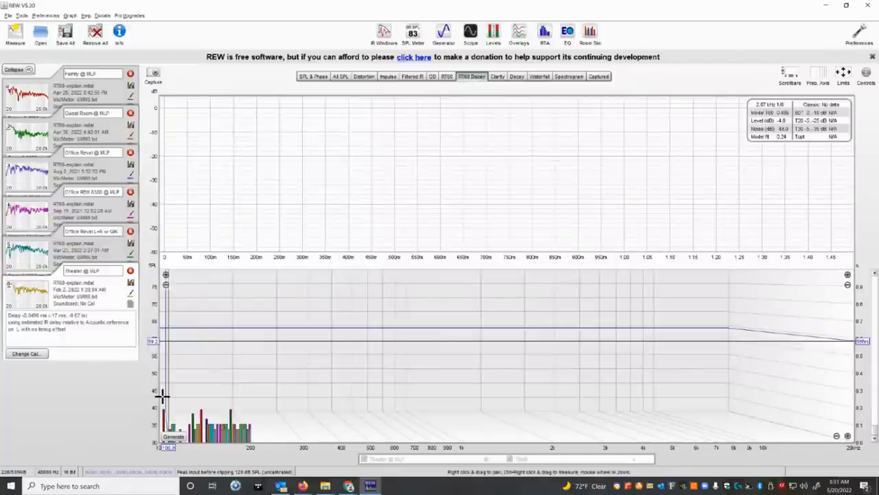
left_click(170, 437)
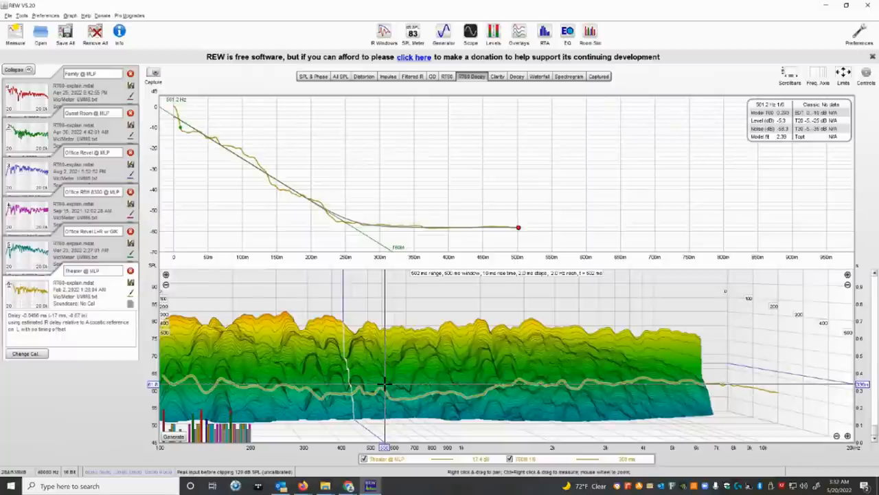
mouse_move(605, 377)
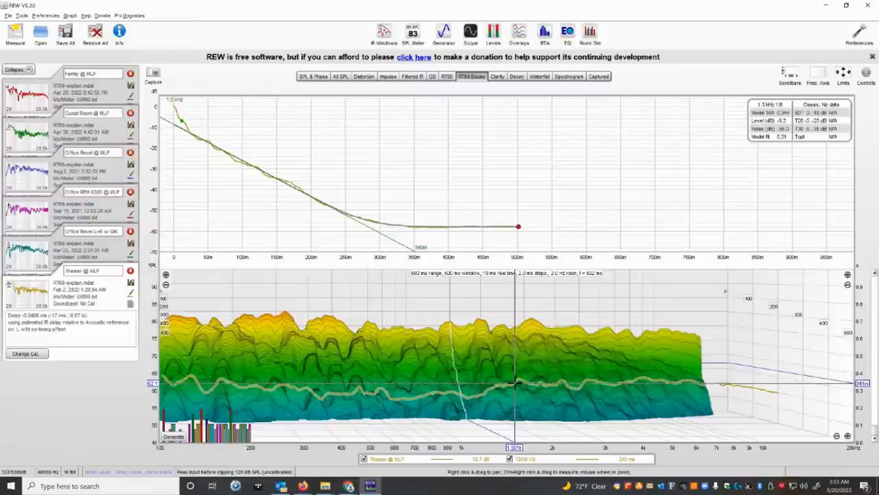
mouse_move(530, 107)
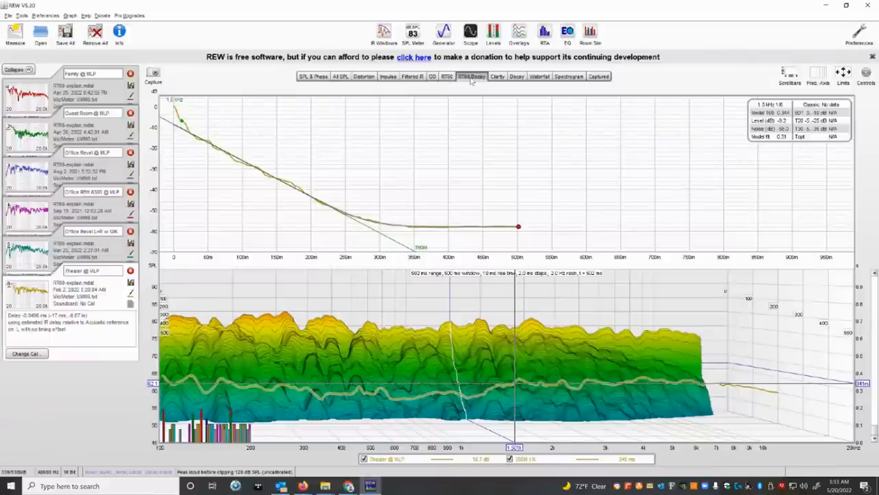
mouse_move(868, 6)
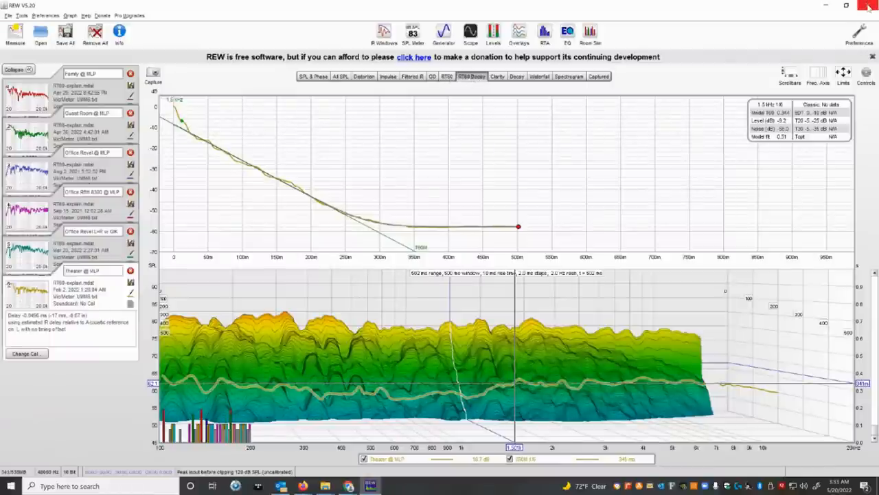